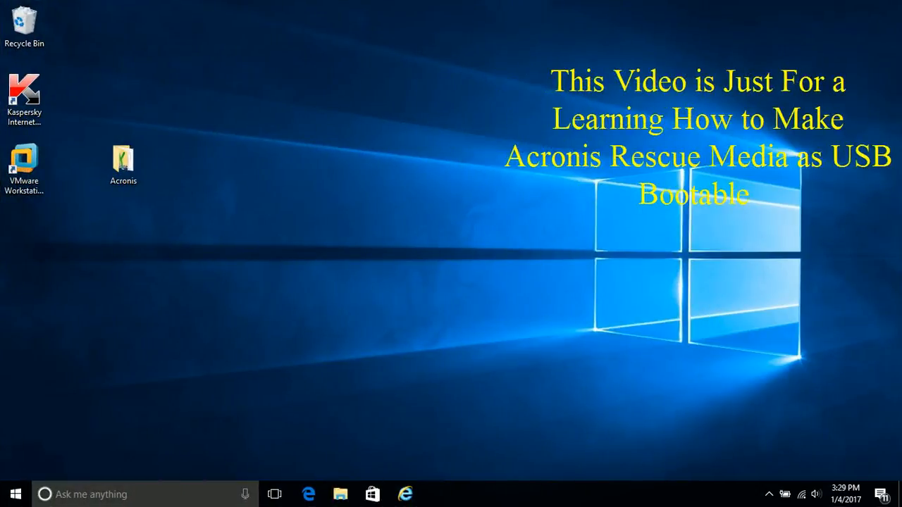
pyautogui.moveTo(150, 259)
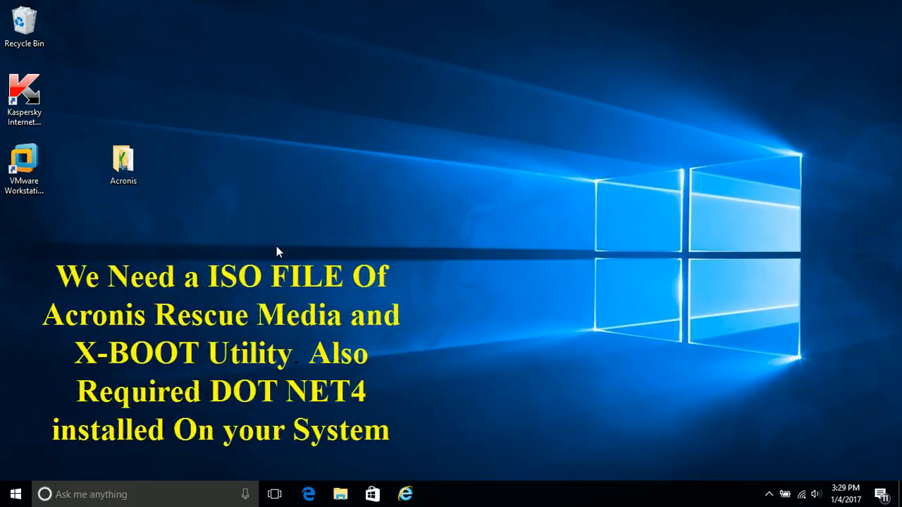
# Open the Acronis desktop folder and select the xbootvs1.0beta14.exe program file
pyautogui.click(123, 164)
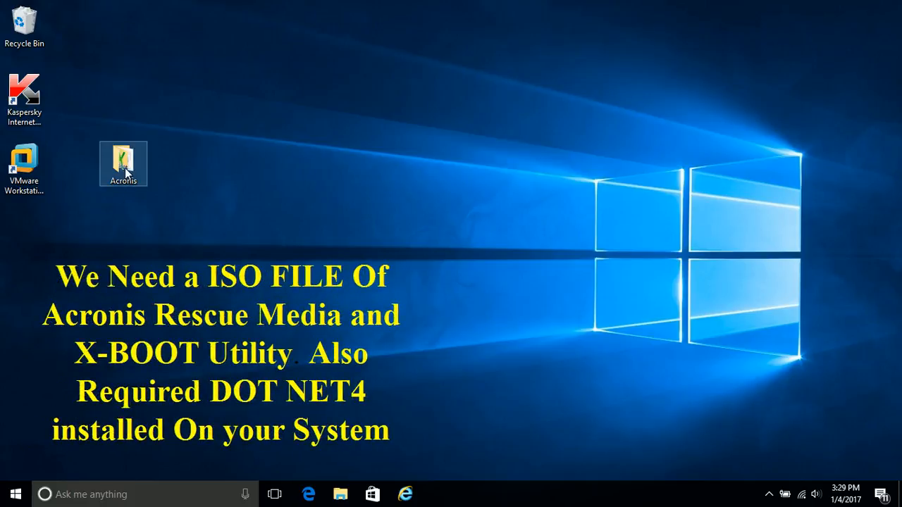
pyautogui.doubleClick(123, 163)
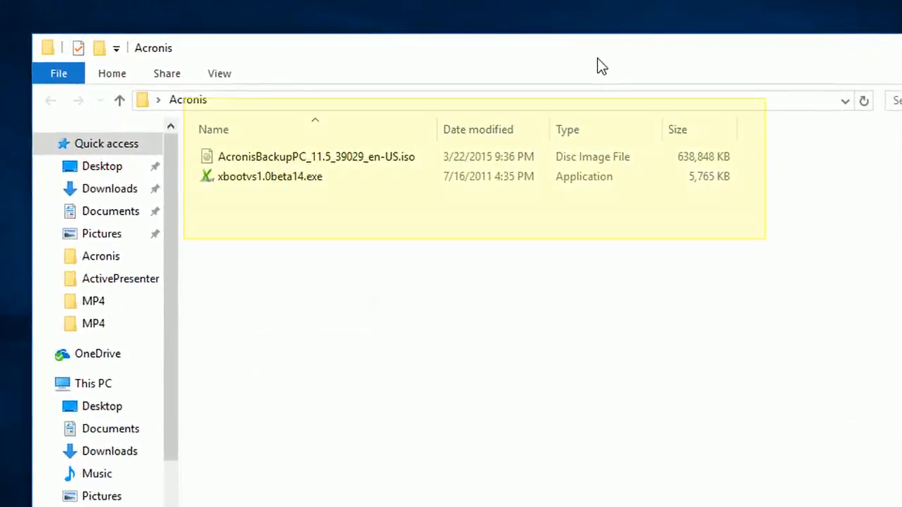
pyautogui.moveTo(498, 74)
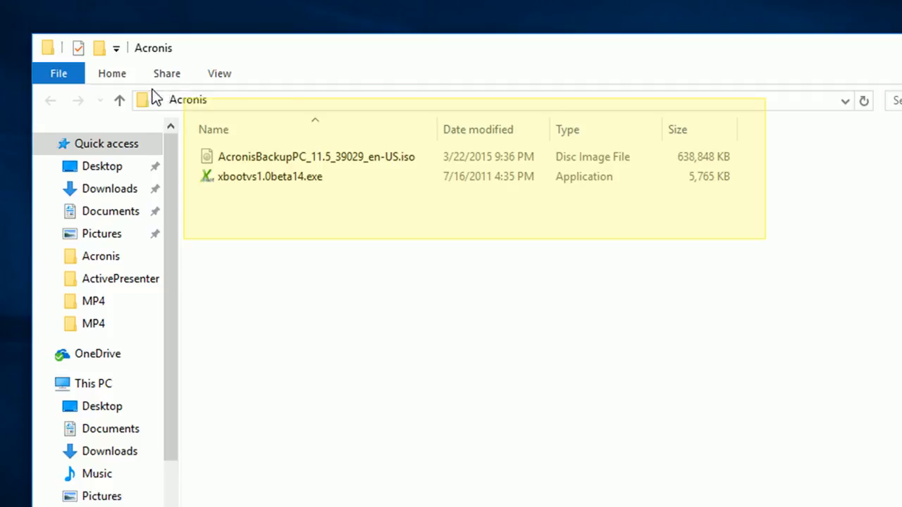
pyautogui.moveTo(214, 60)
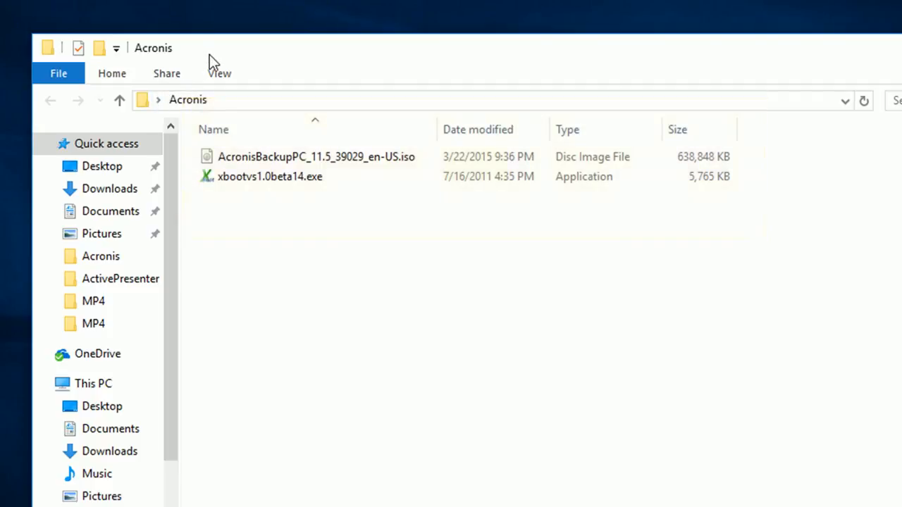
pyautogui.moveTo(360, 106)
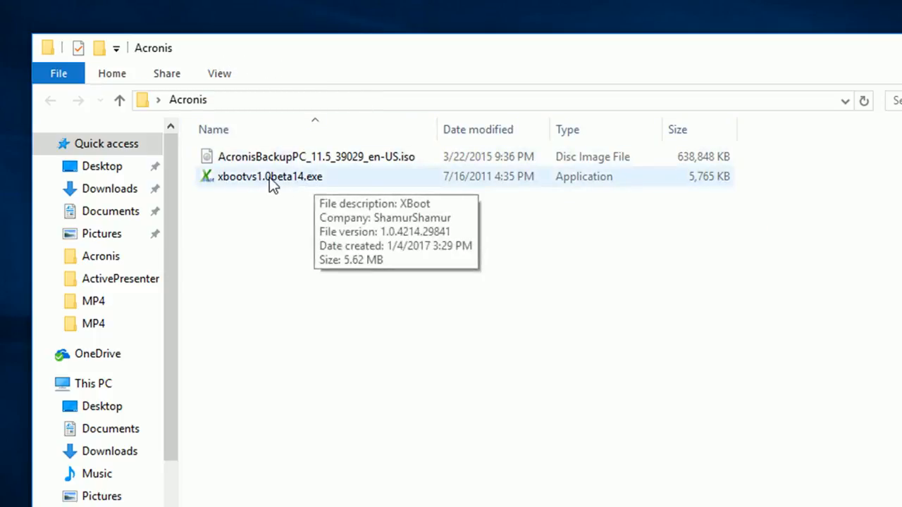
pyautogui.click(270, 176)
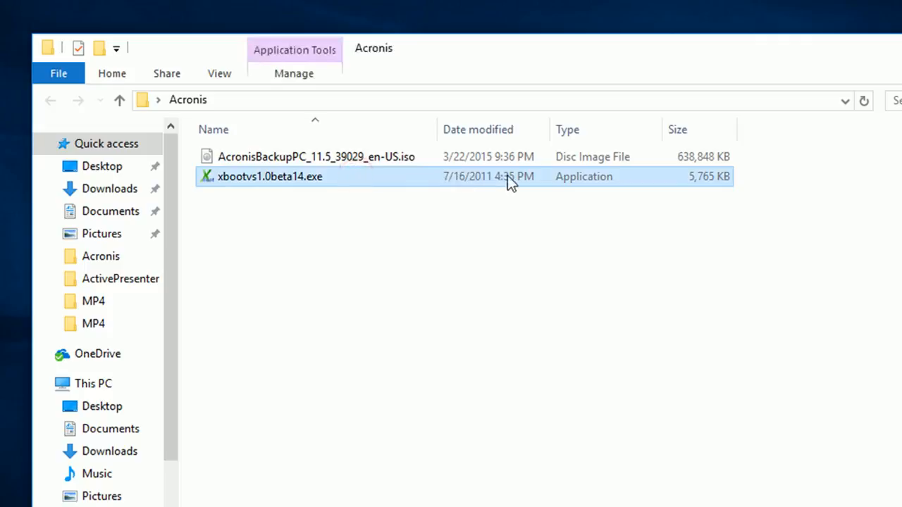
pyautogui.moveTo(488, 194)
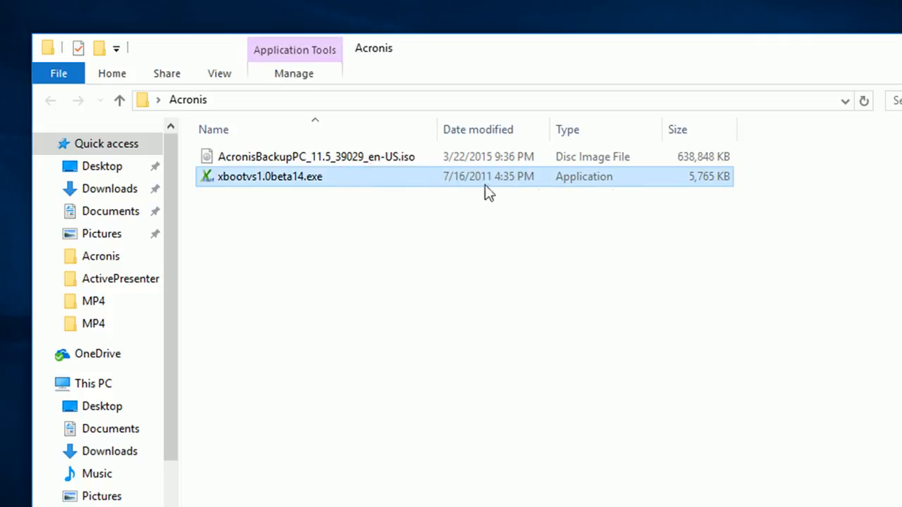
pyautogui.moveTo(295, 183)
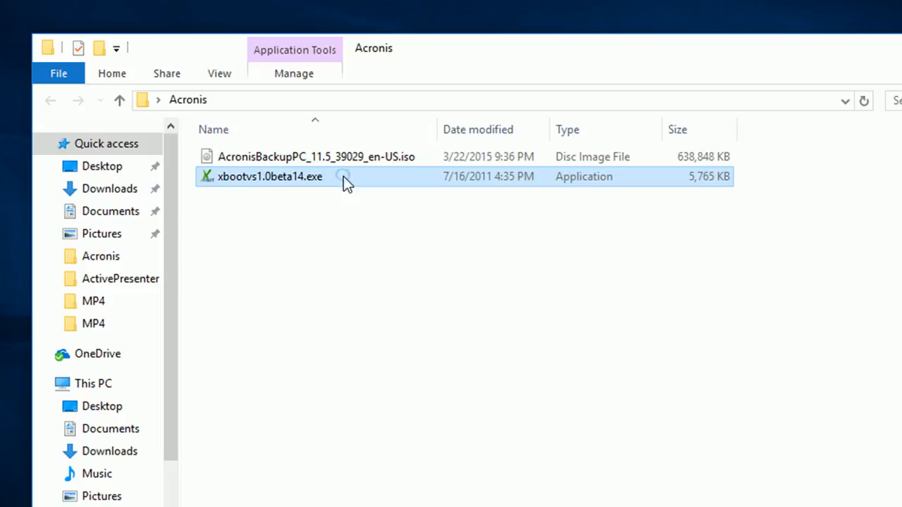
pyautogui.rightClick(270, 176)
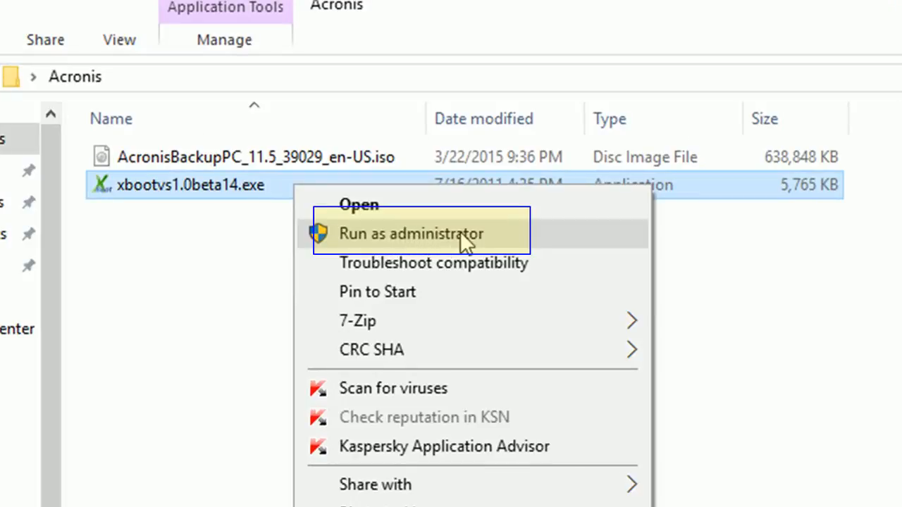
pyautogui.moveTo(442, 249)
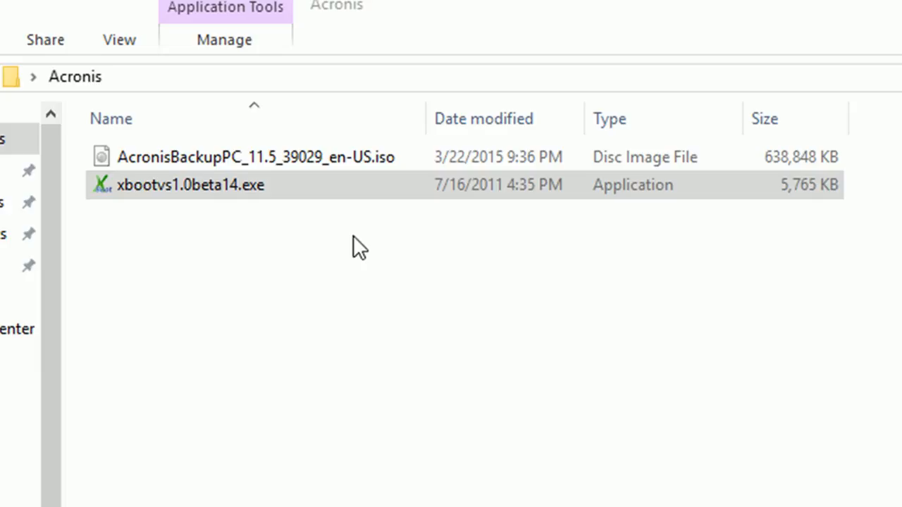
pyautogui.moveTo(364, 273)
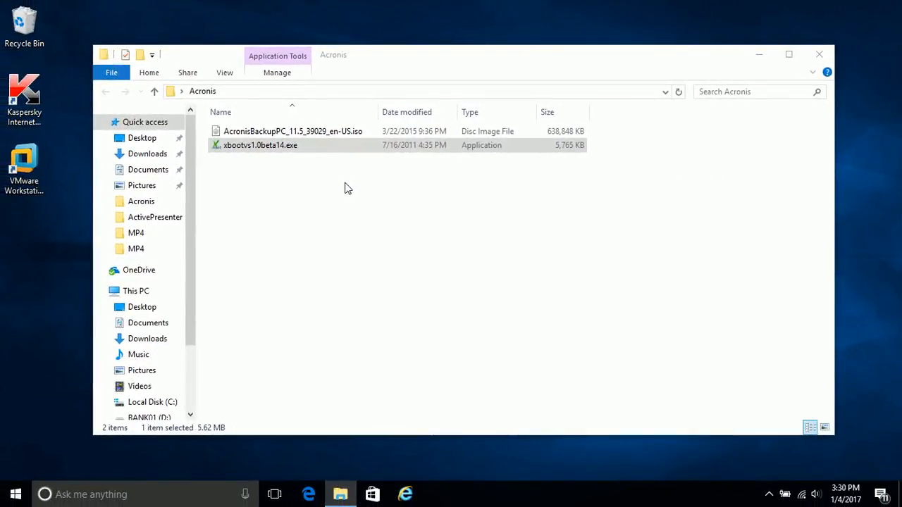
# Launch xbootvs1.0beta14.exe and accept the User Account Control prompt with Yes
pyautogui.doubleClick(260, 145)
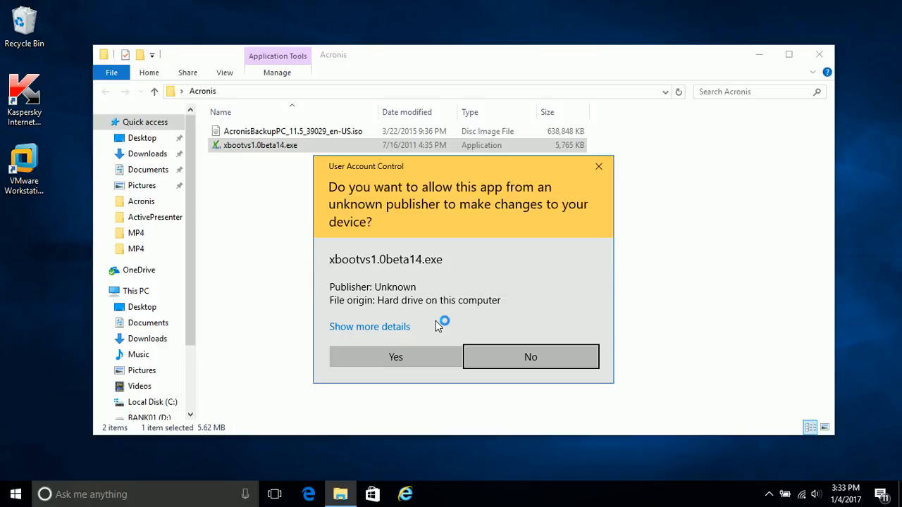
pyautogui.moveTo(588, 102)
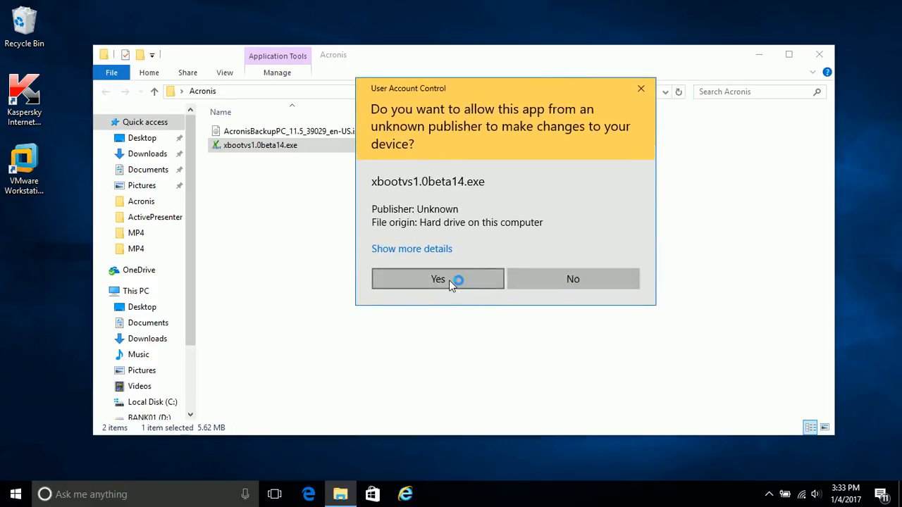
pyautogui.click(437, 279)
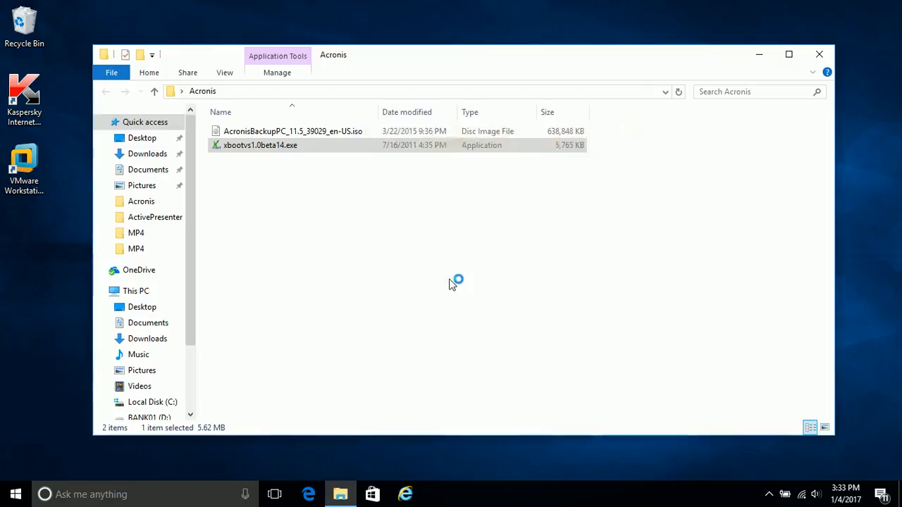
# Position the opened XBoot window to the right of the Acronis folder listing
pyautogui.doubleClick(260, 145)
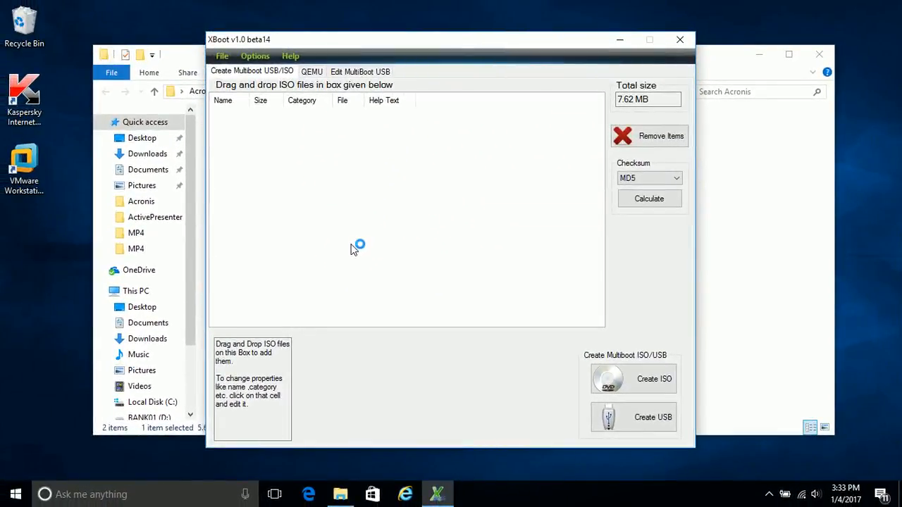
pyautogui.moveTo(352, 39); pyautogui.dragTo(412, 42)
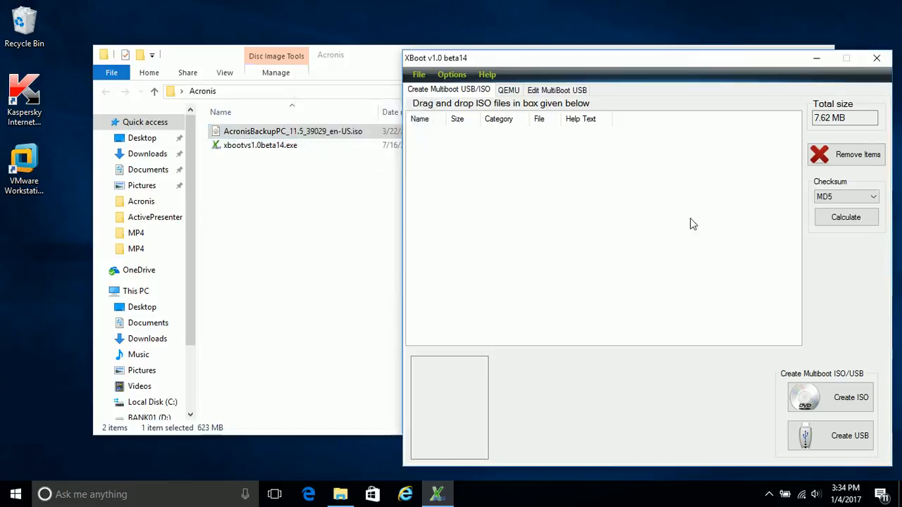
pyautogui.moveTo(668, 219)
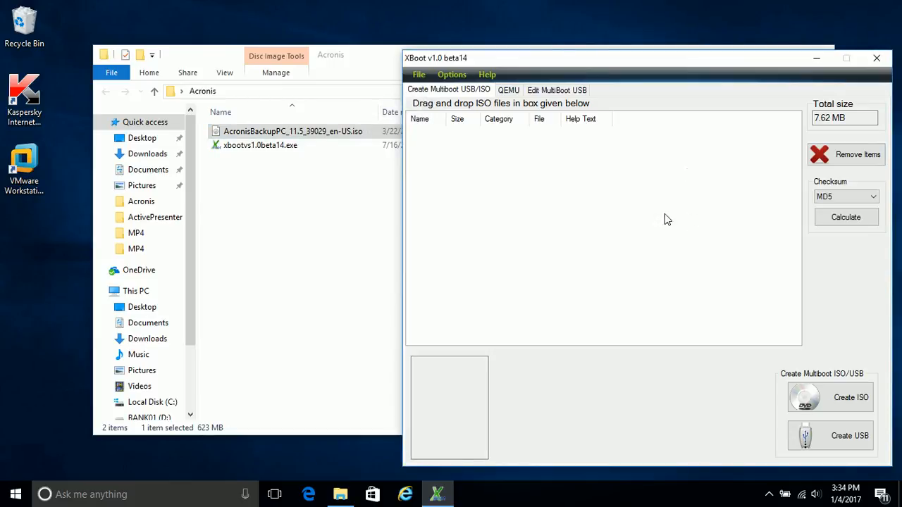
pyautogui.moveTo(458, 102)
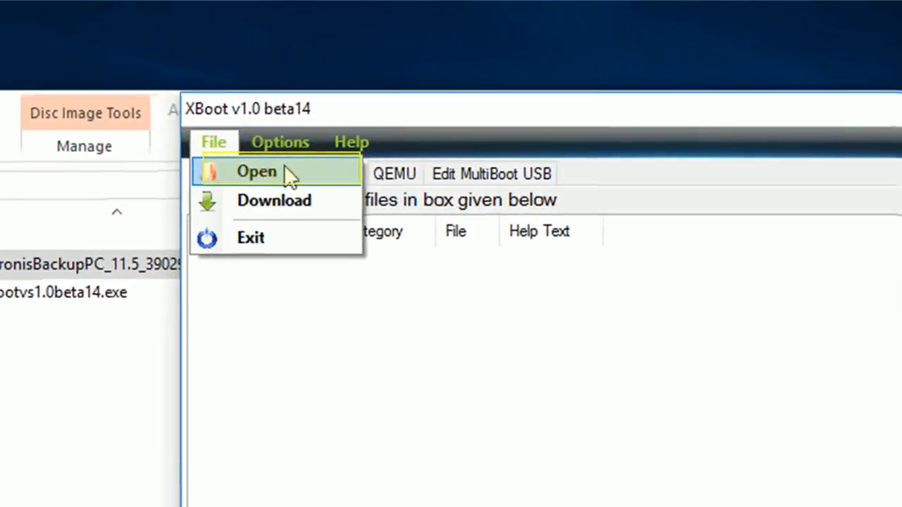
# Add AcronisBackupPC_11.5_39029_en-US.iso through File > Open in the Add ISO file dialog
pyautogui.click(256, 171)
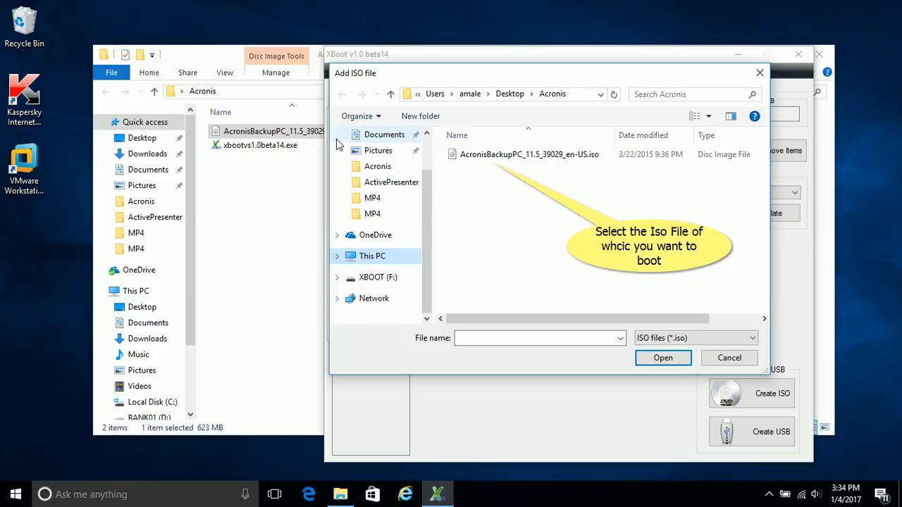
pyautogui.click(529, 154)
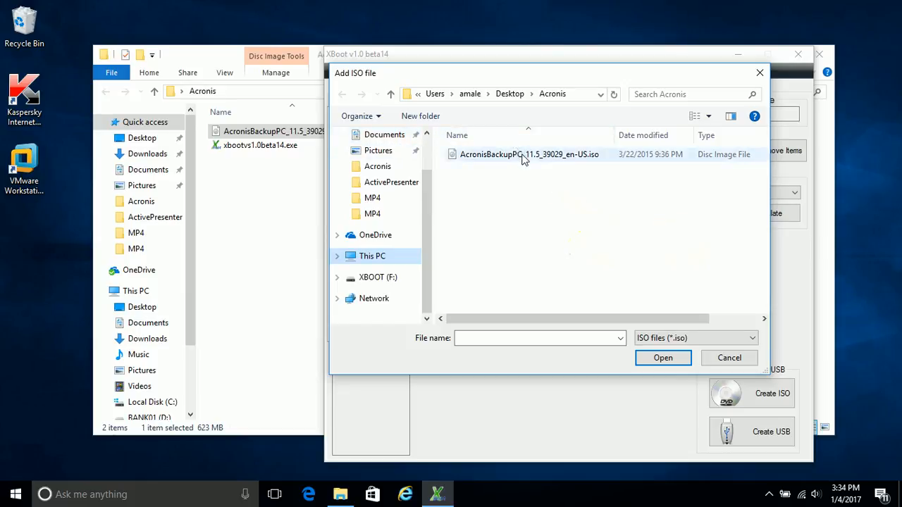
pyautogui.click(529, 154)
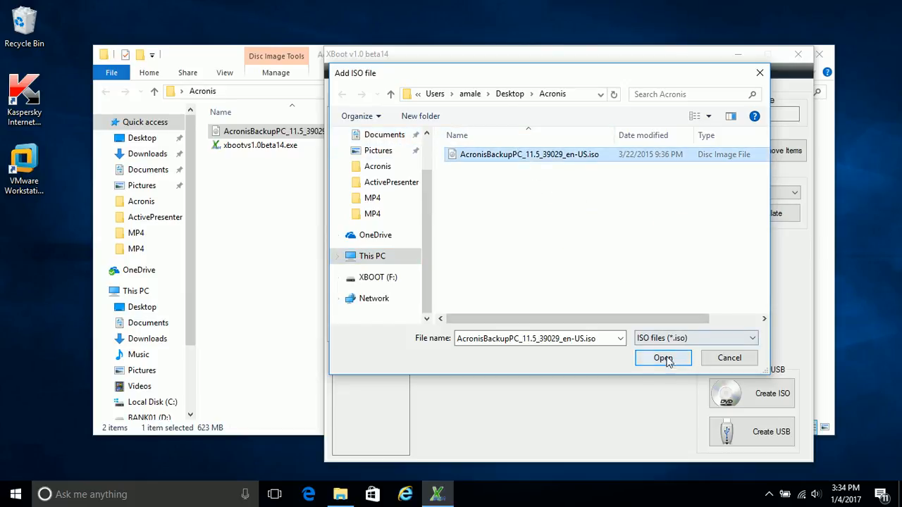
pyautogui.click(663, 358)
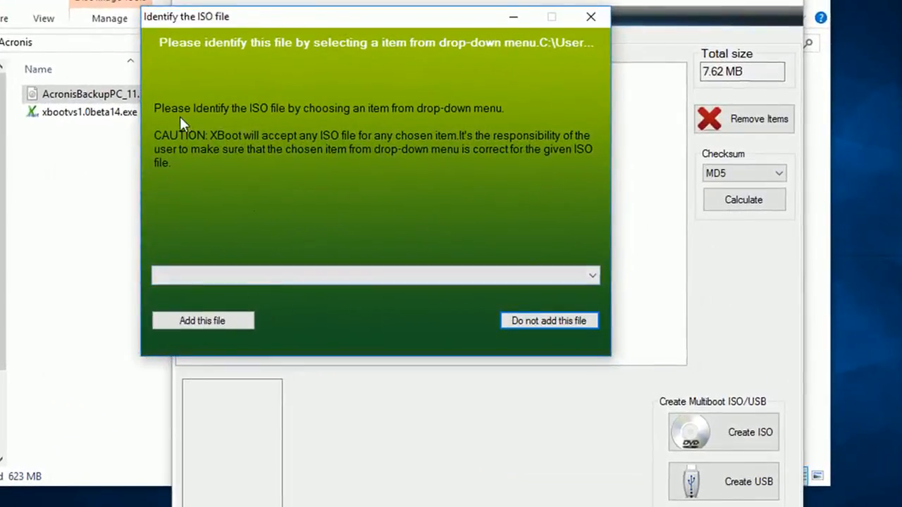
pyautogui.moveTo(413, 118)
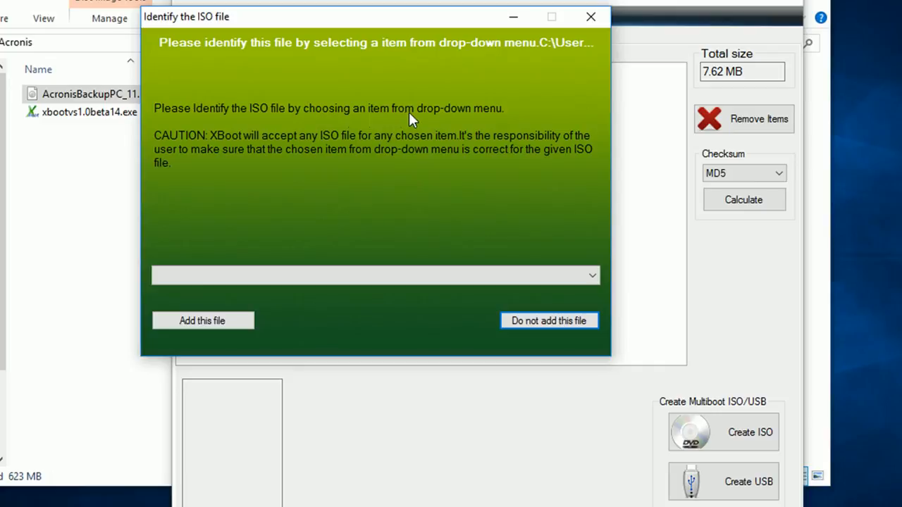
pyautogui.moveTo(520, 128)
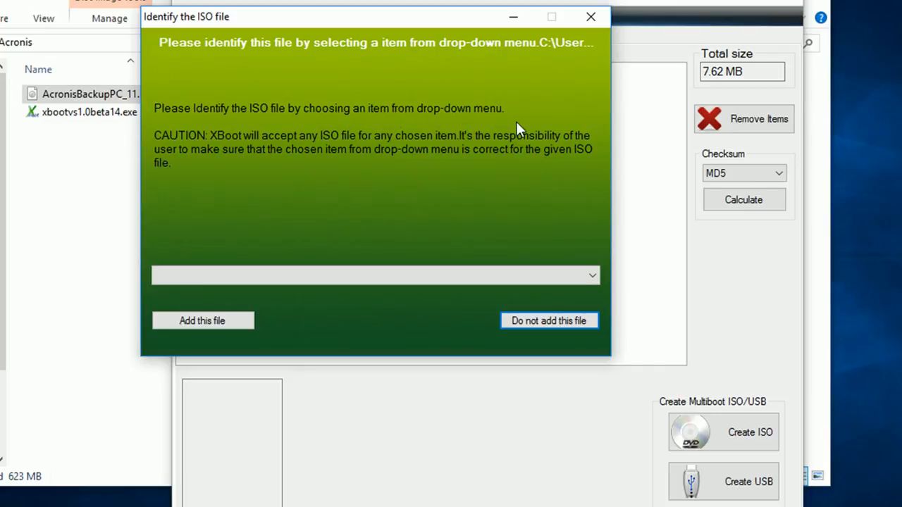
pyautogui.moveTo(247, 150)
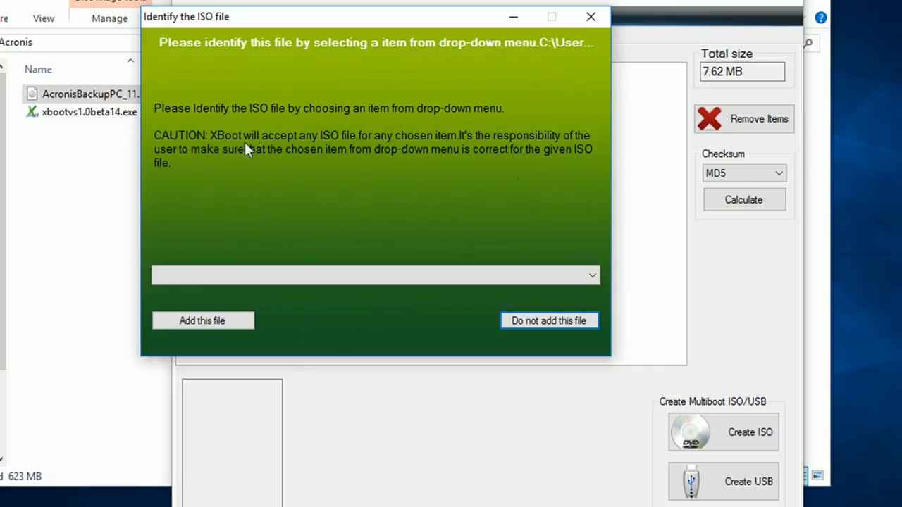
pyautogui.moveTo(432, 146)
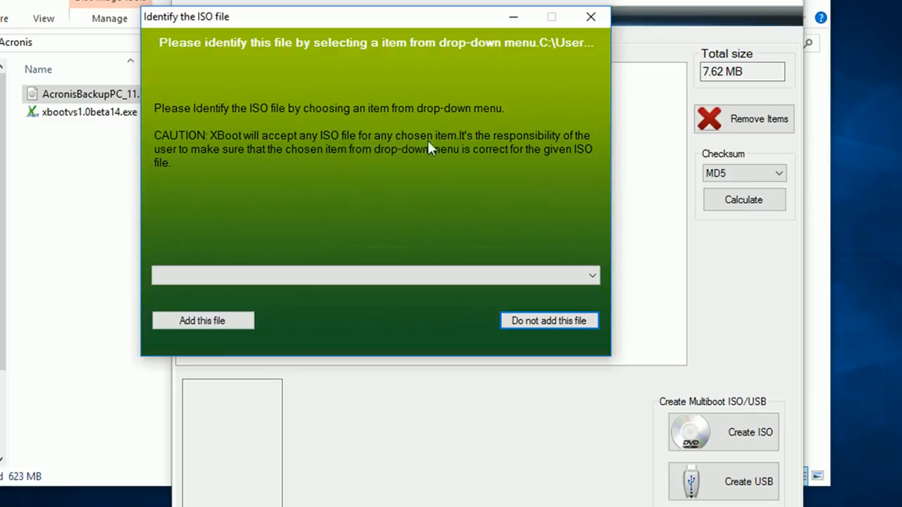
pyautogui.moveTo(589, 182)
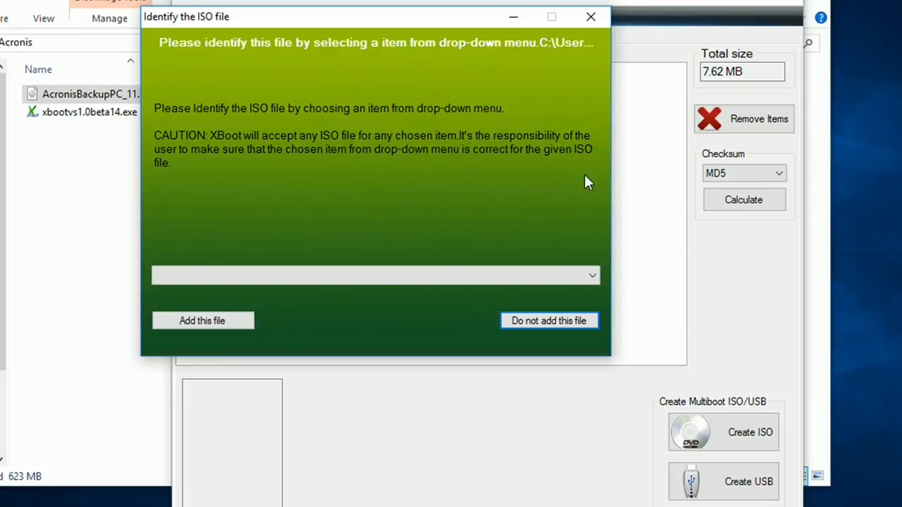
pyautogui.moveTo(371, 160)
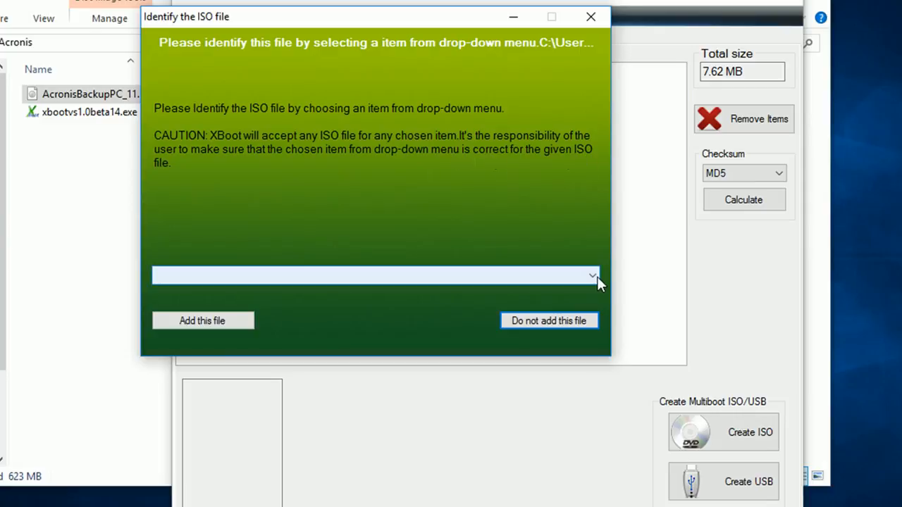
# Identify the ISO as 'Utility ---- Acronis' and confirm with Add this file
pyautogui.click(592, 275)
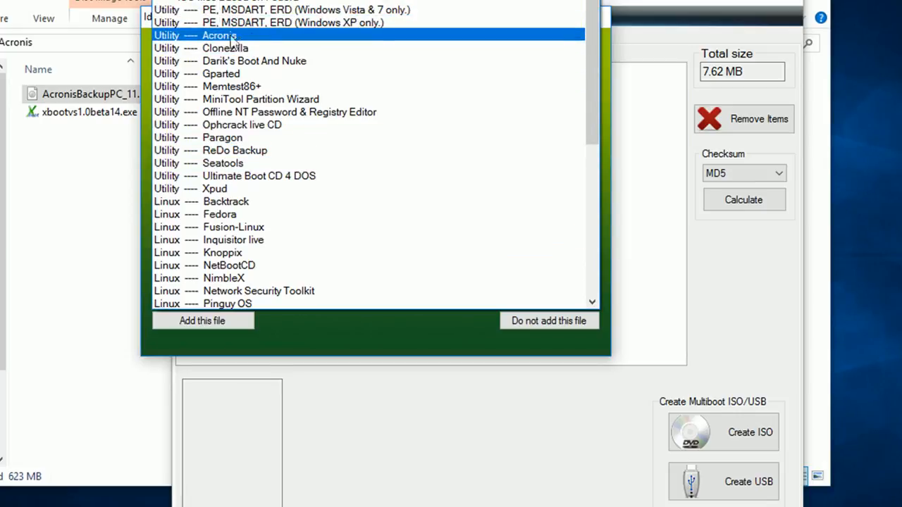
pyautogui.click(226, 35)
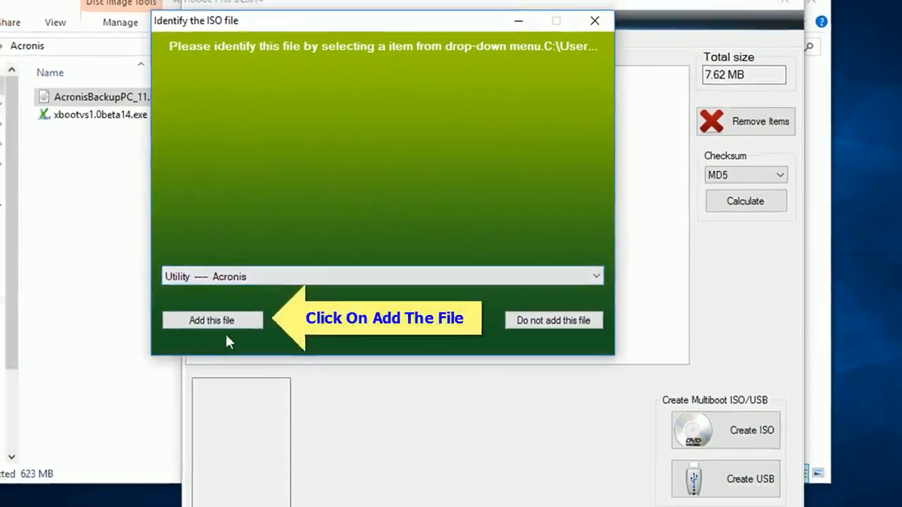
pyautogui.click(211, 320)
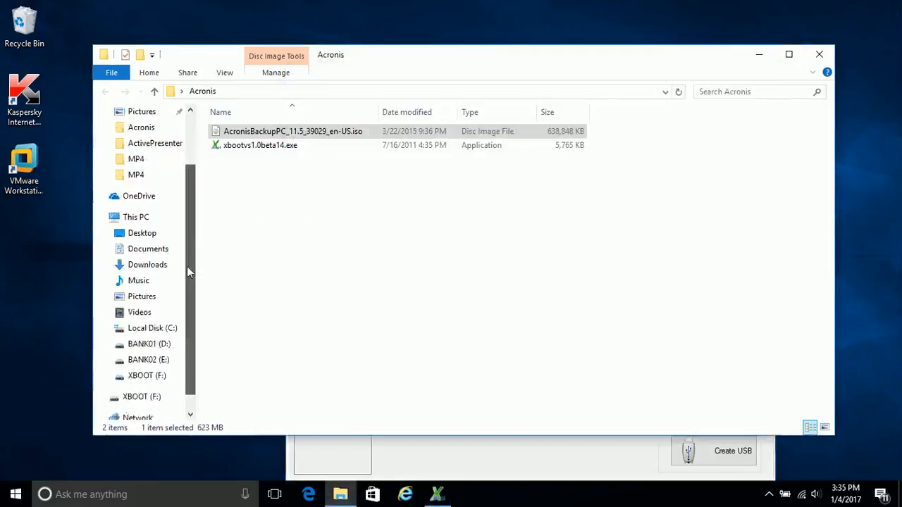
# Quick-format the XBOOT (F:) drive as FAT32 with volume label USB_BOOT and acknowledge completion
pyautogui.click(147, 359)
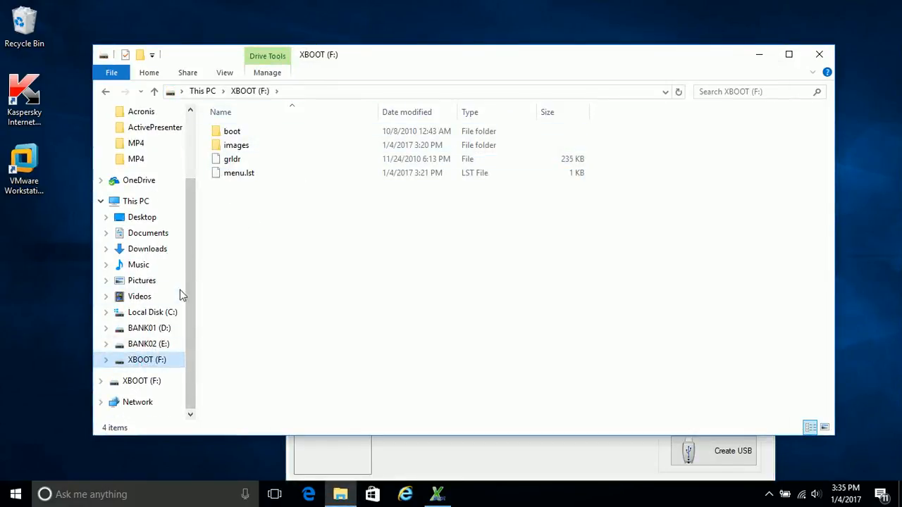
pyautogui.rightClick(147, 360)
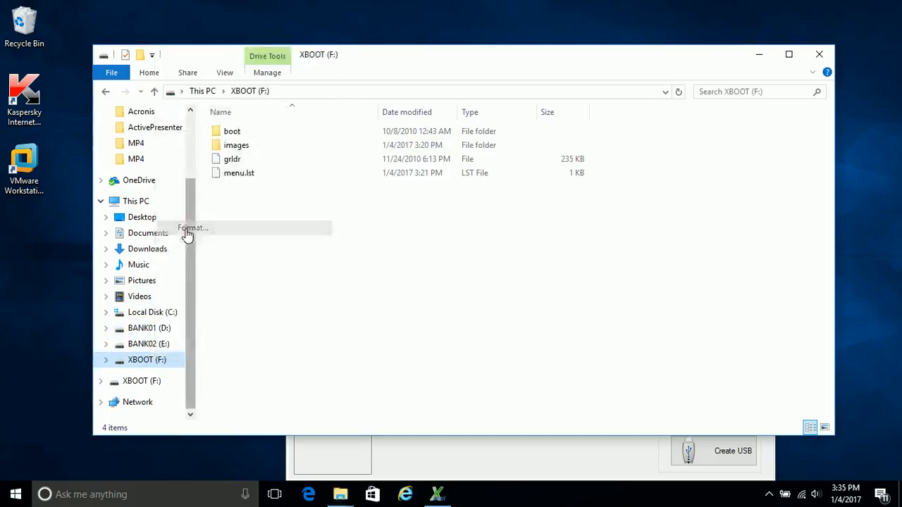
pyautogui.click(192, 228)
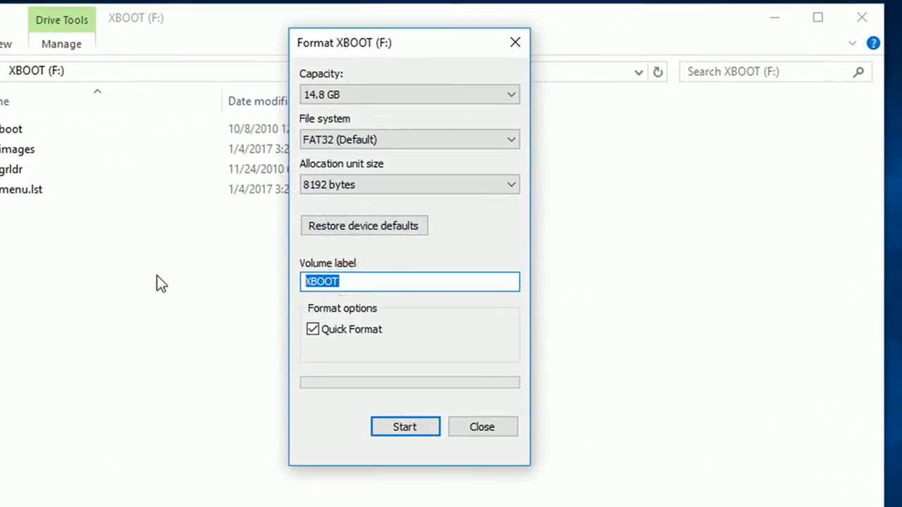
pyautogui.write('USB_')
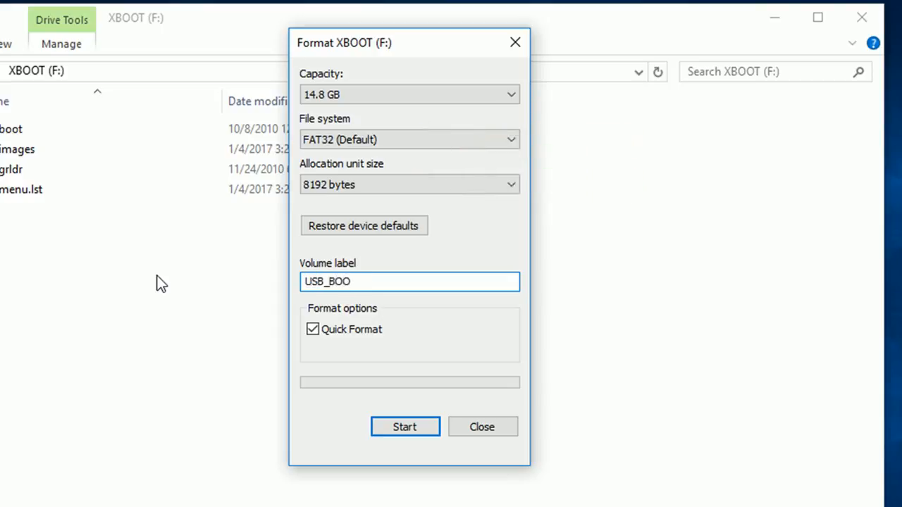
pyautogui.write('T')
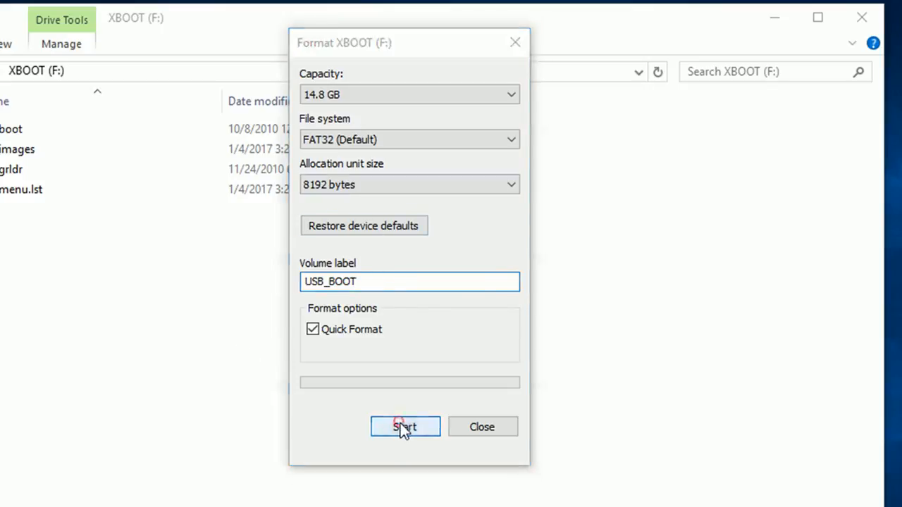
pyautogui.click(405, 427)
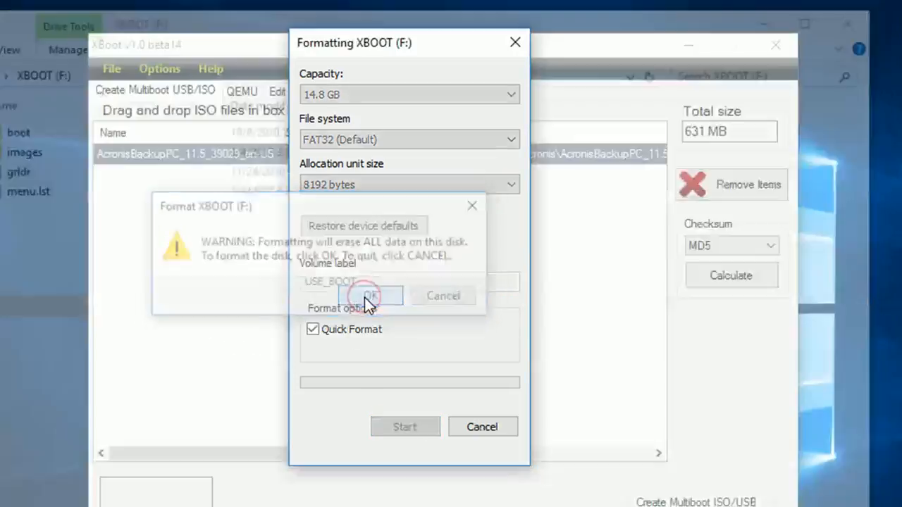
pyautogui.click(371, 296)
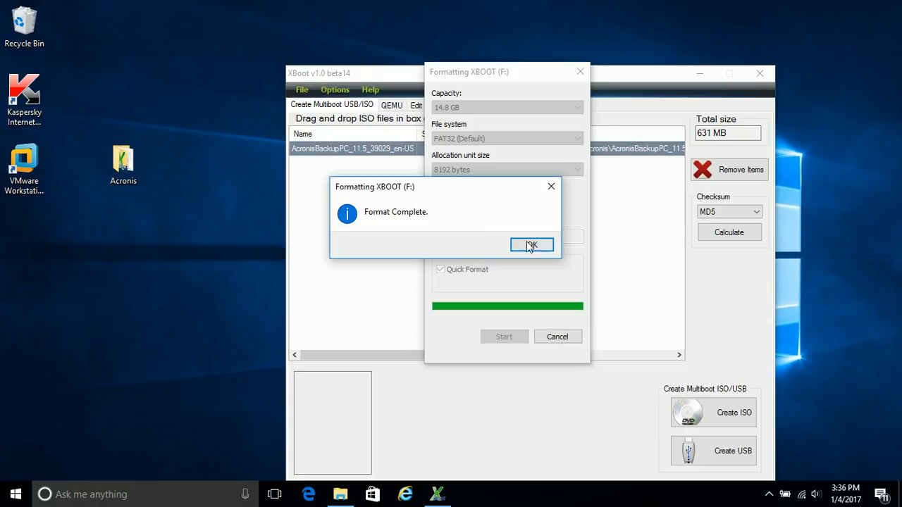
pyautogui.click(532, 245)
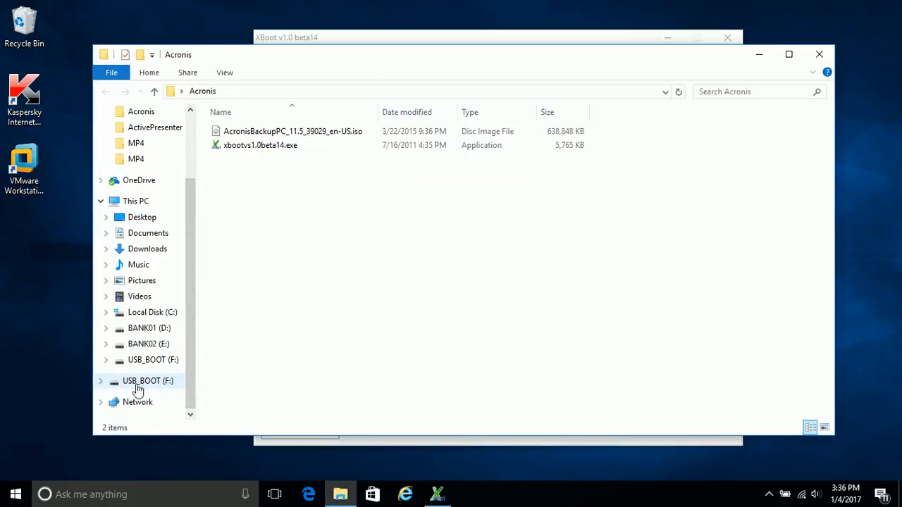
pyautogui.moveTo(161, 388)
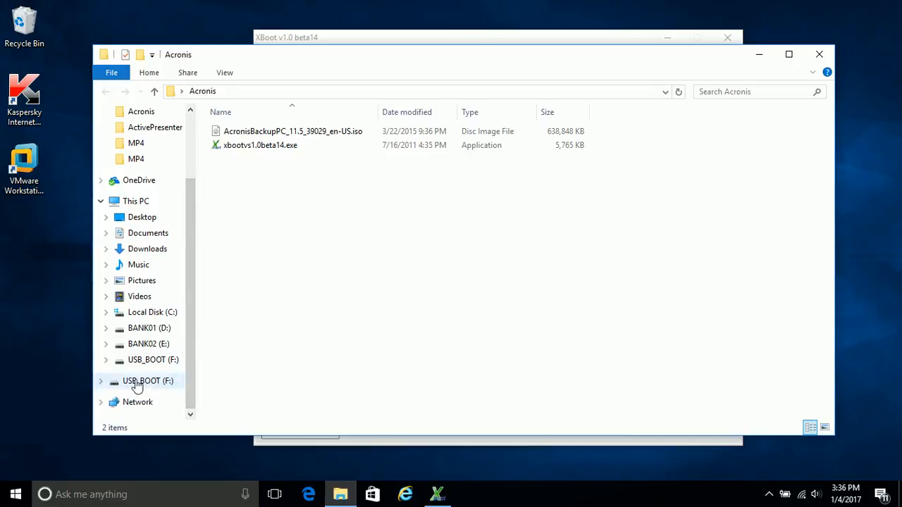
# View the empty USB_BOOT (F:) drive, then return focus to XBoot
pyautogui.click(148, 380)
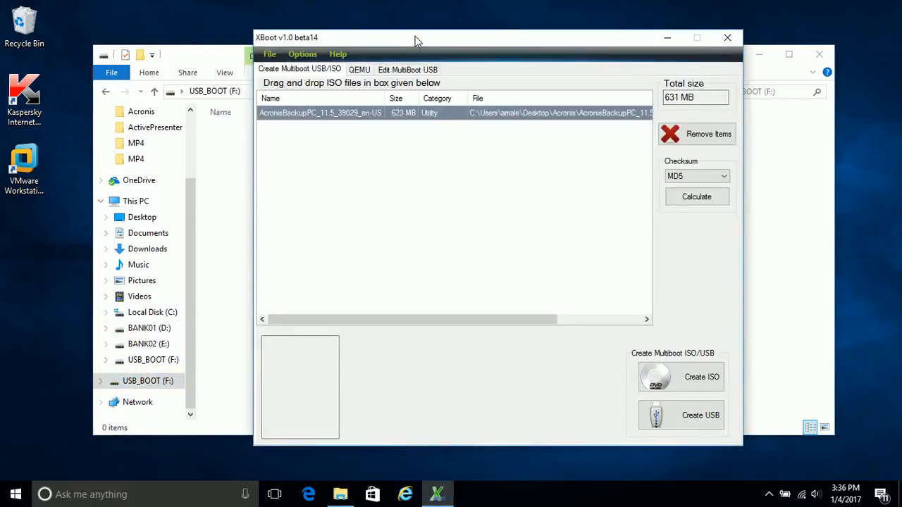
pyautogui.click(679, 415)
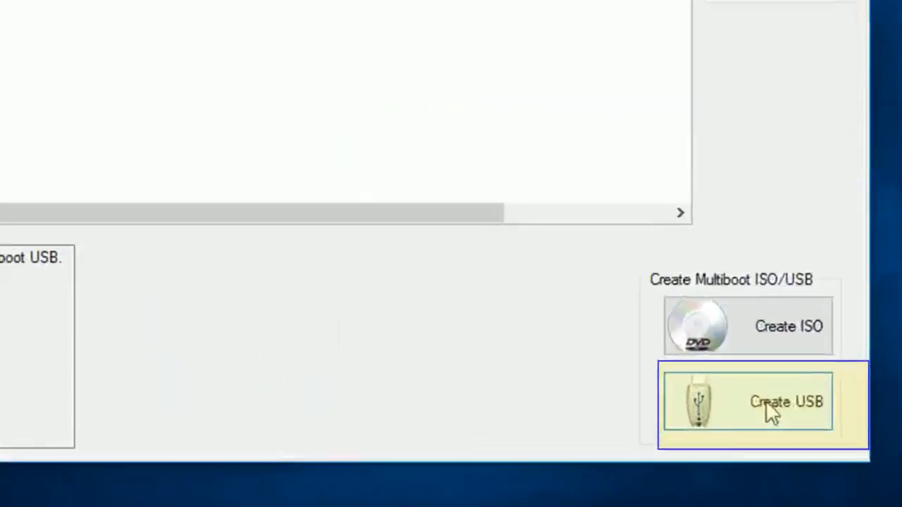
# Create the USB on drive F: (USB_BOOT) with the Syslinux (Recommended) bootloader
pyautogui.click(747, 402)
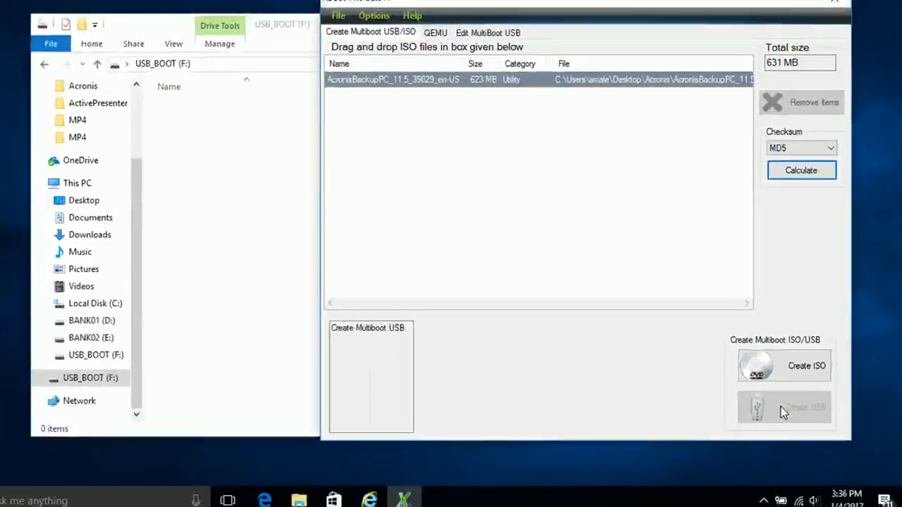
pyautogui.click(784, 407)
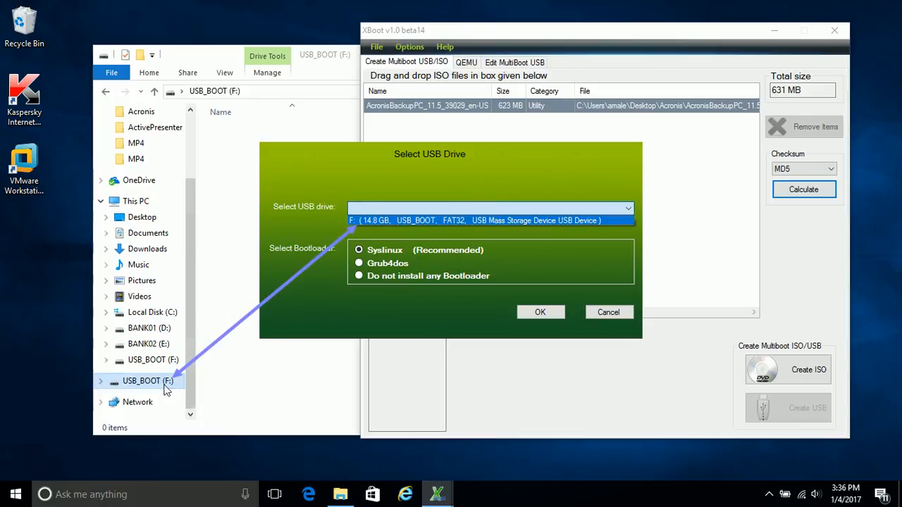
pyautogui.click(490, 208)
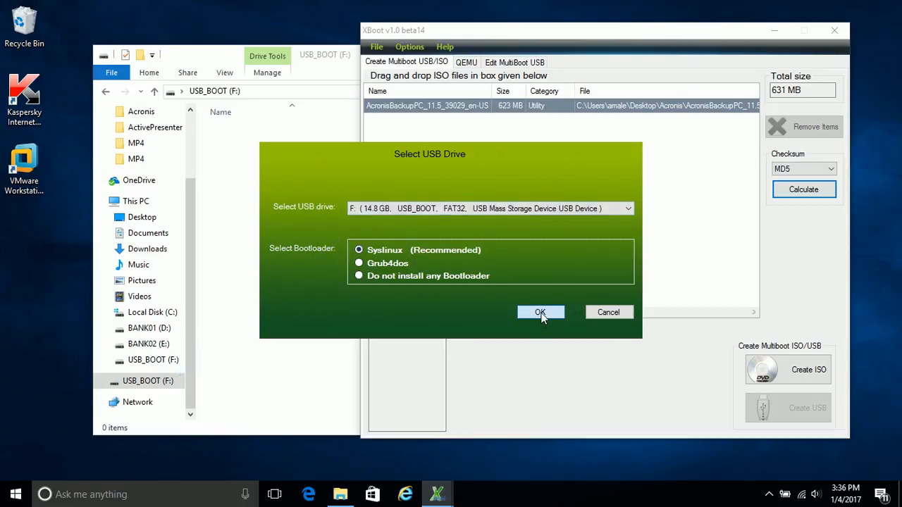
pyautogui.click(540, 312)
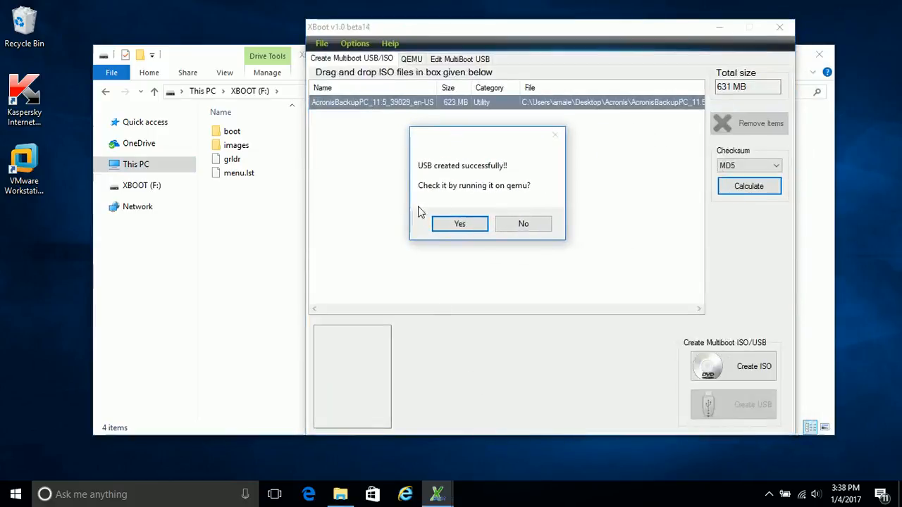
pyautogui.moveTo(518, 197)
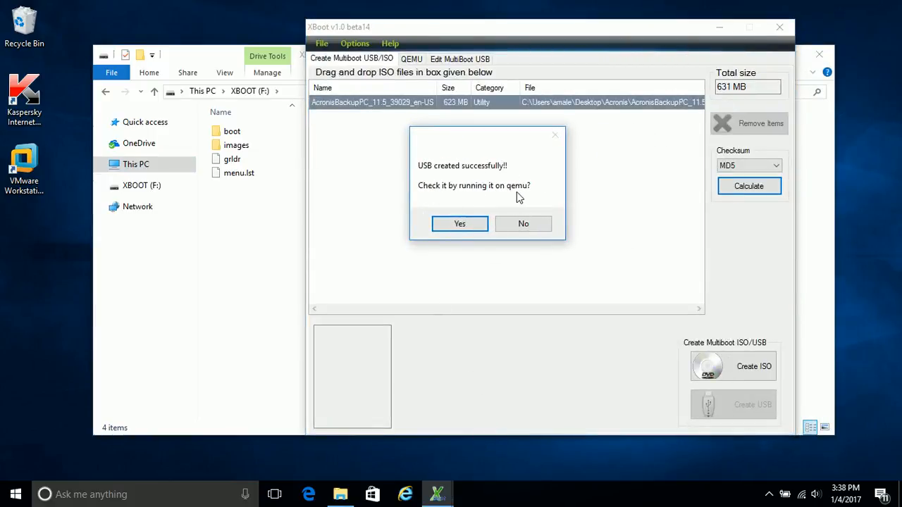
pyautogui.moveTo(529, 197)
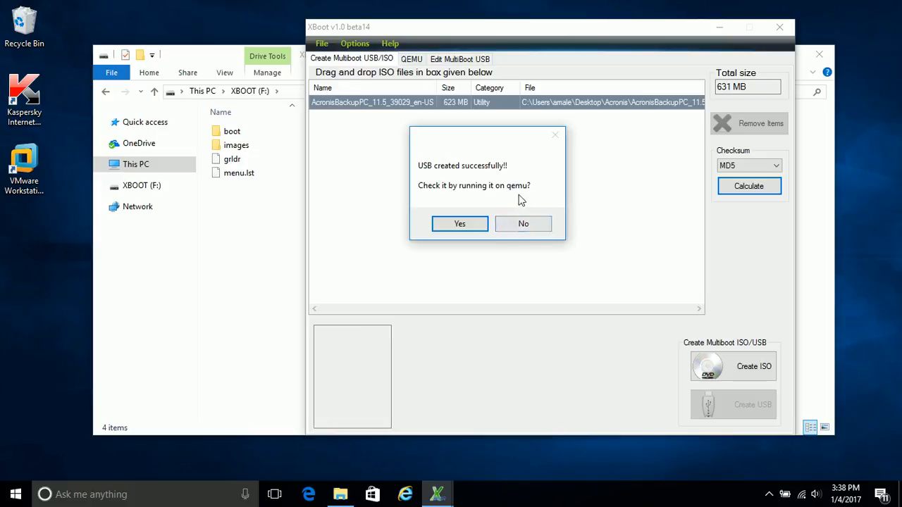
pyautogui.moveTo(353, 210)
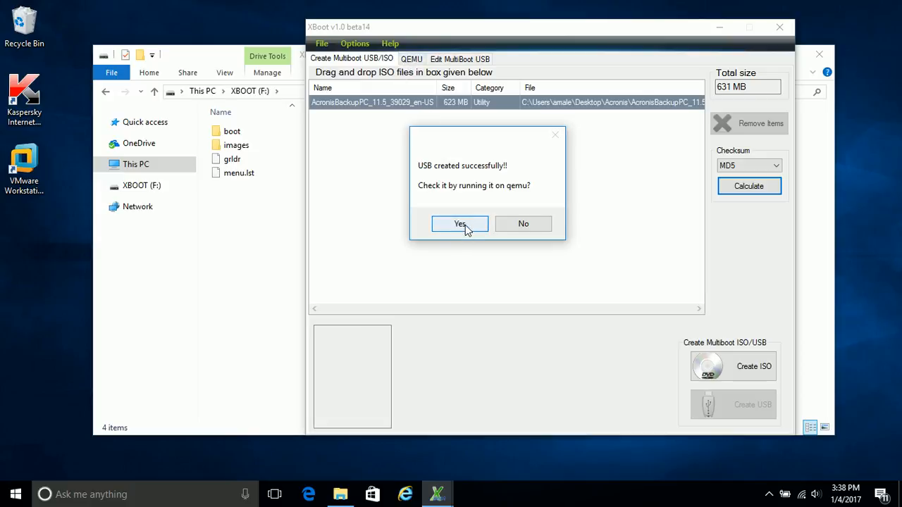
# Answer Yes to run the newly created USB on QEMU
pyautogui.click(459, 223)
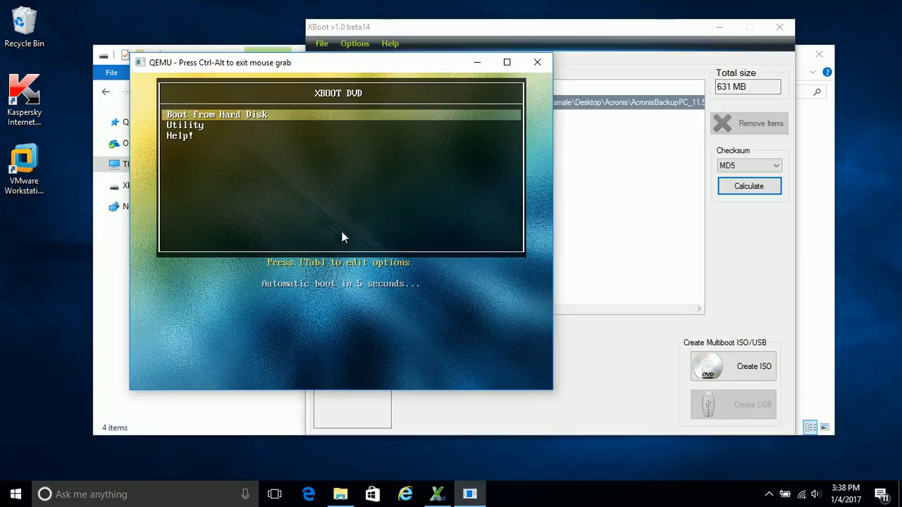
# Highlight the Utility entry in the QEMU XBoot boot menu, stopping the auto-boot countdown
pyautogui.press('Down')
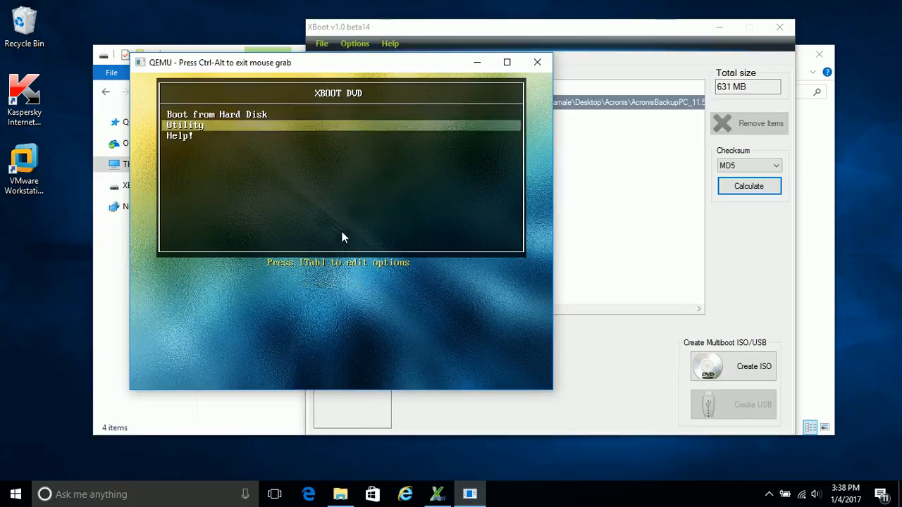